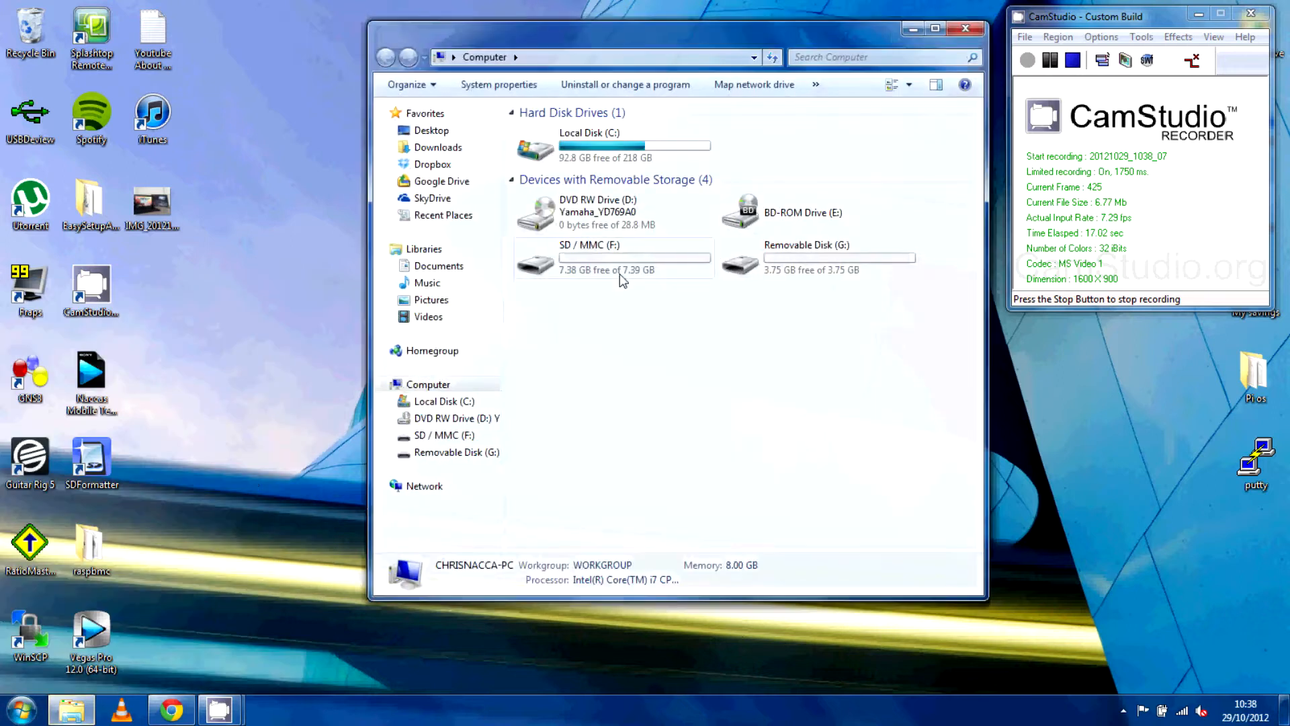
- Show the 3.75 GB removable disk (G:) details: FAT32, completely free
left_click(818, 257)
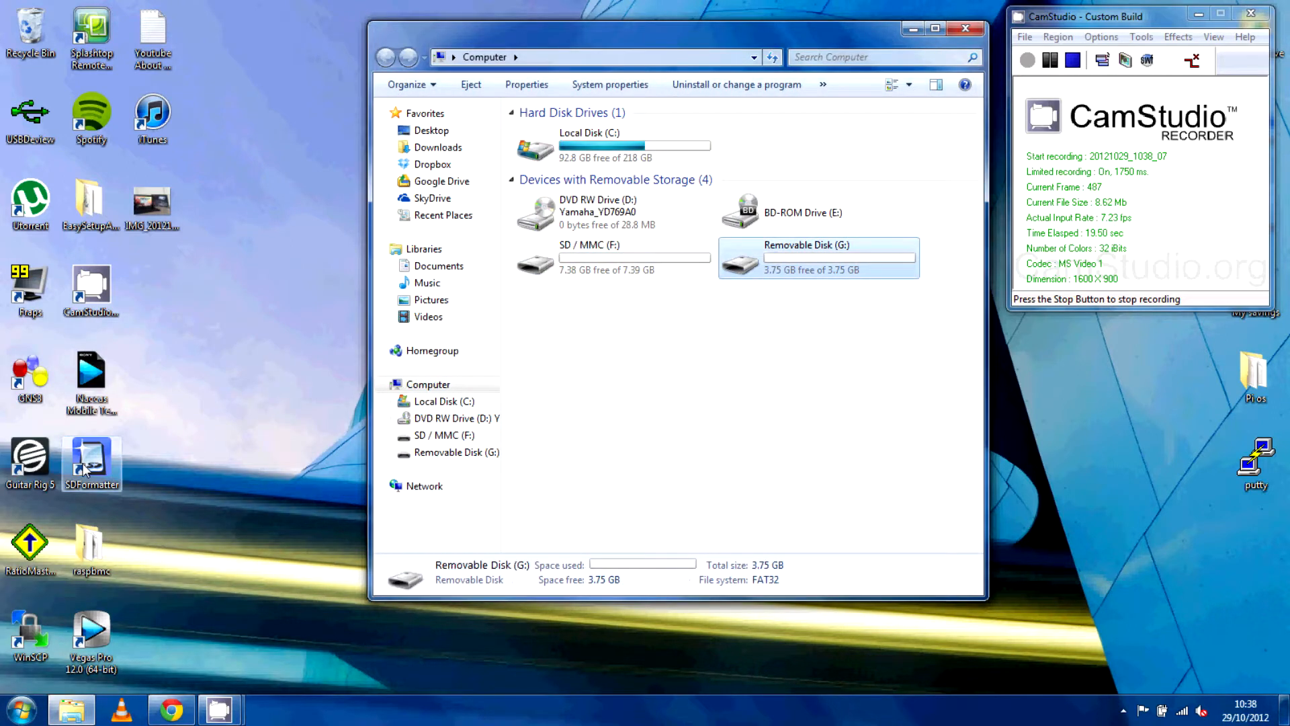
- Review the 7.39 GB SD card F: in SDFormatter, then exit it and close Explorer
double_click(92, 461)
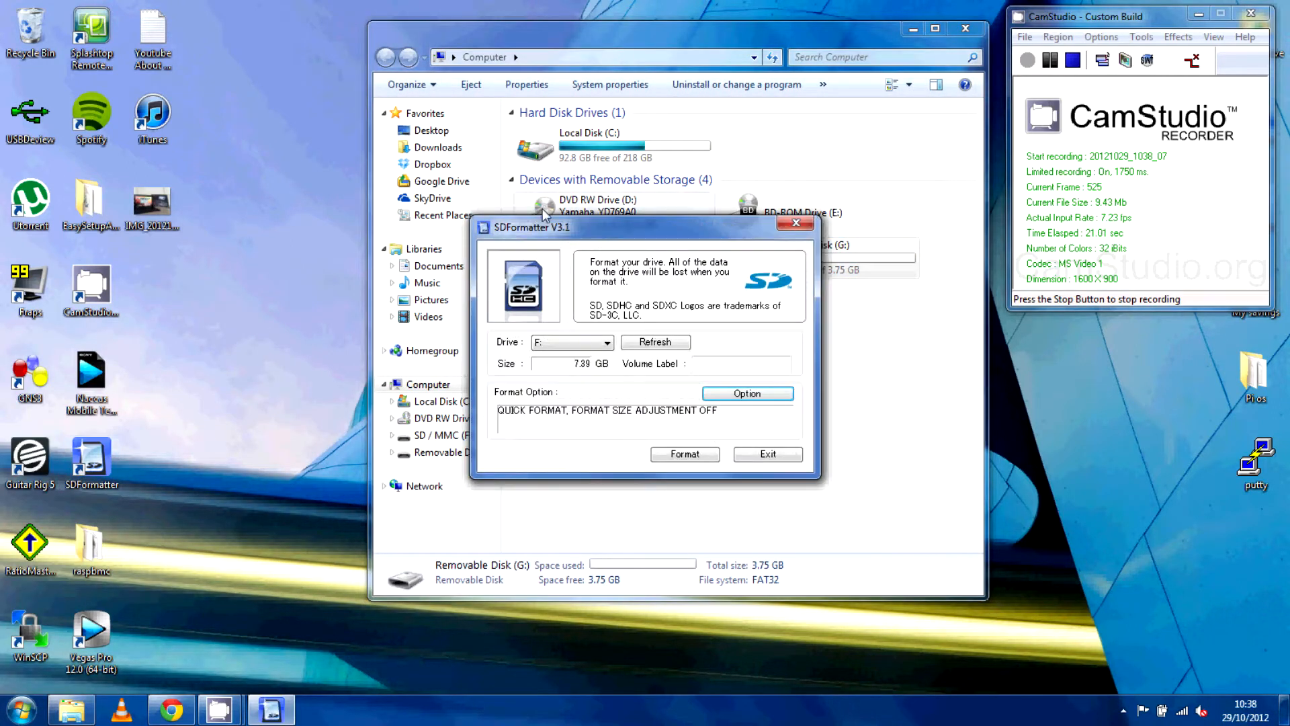
mouse_move(515, 241)
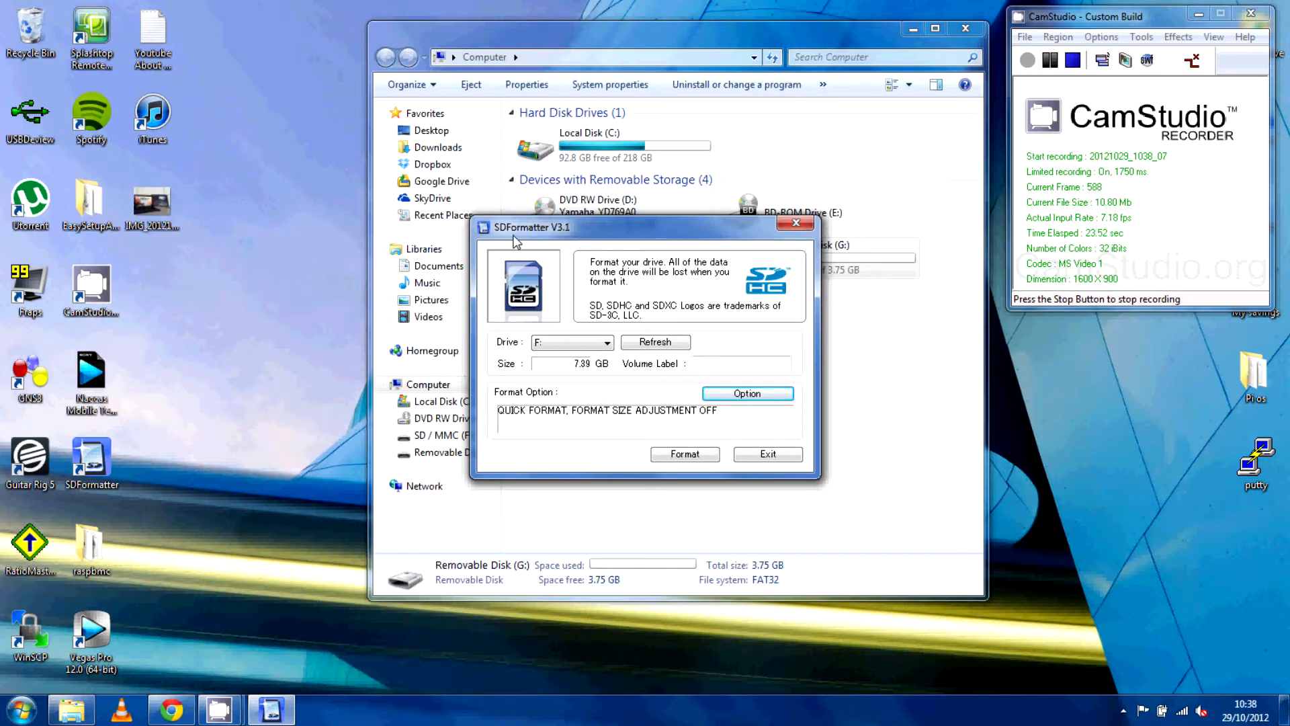
left_click(607, 341)
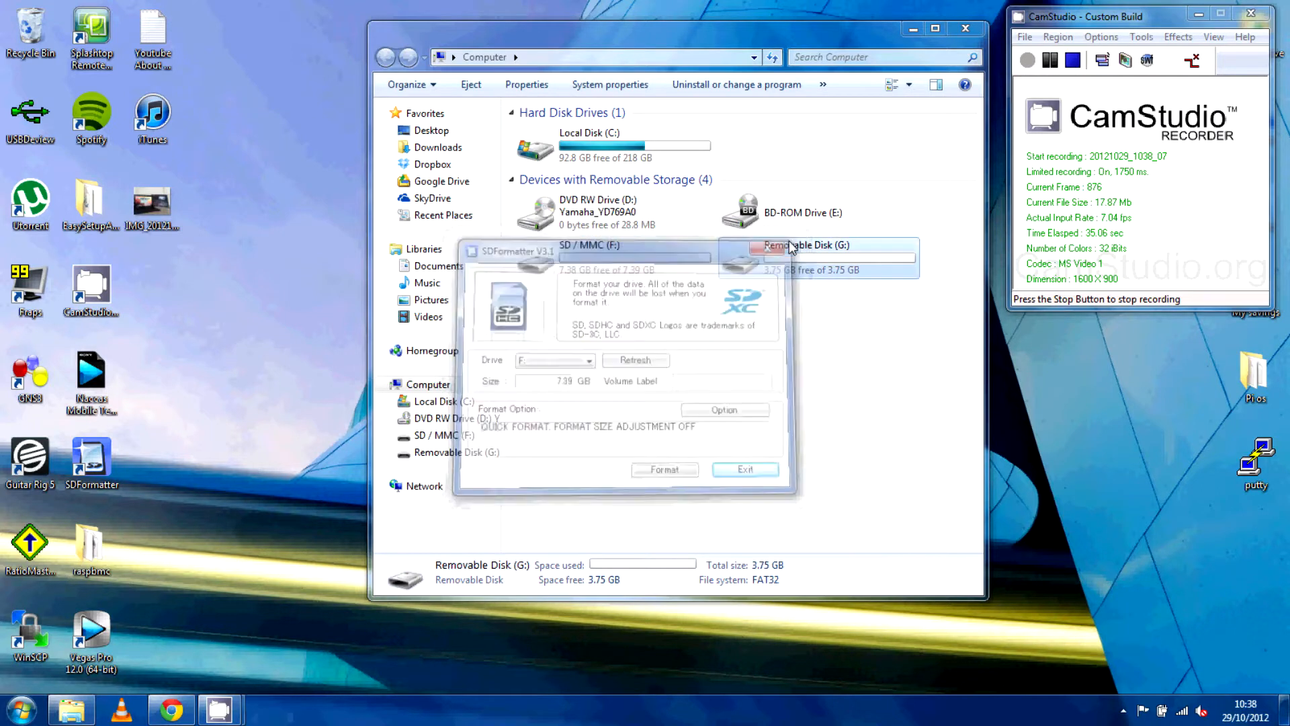
left_click(743, 469)
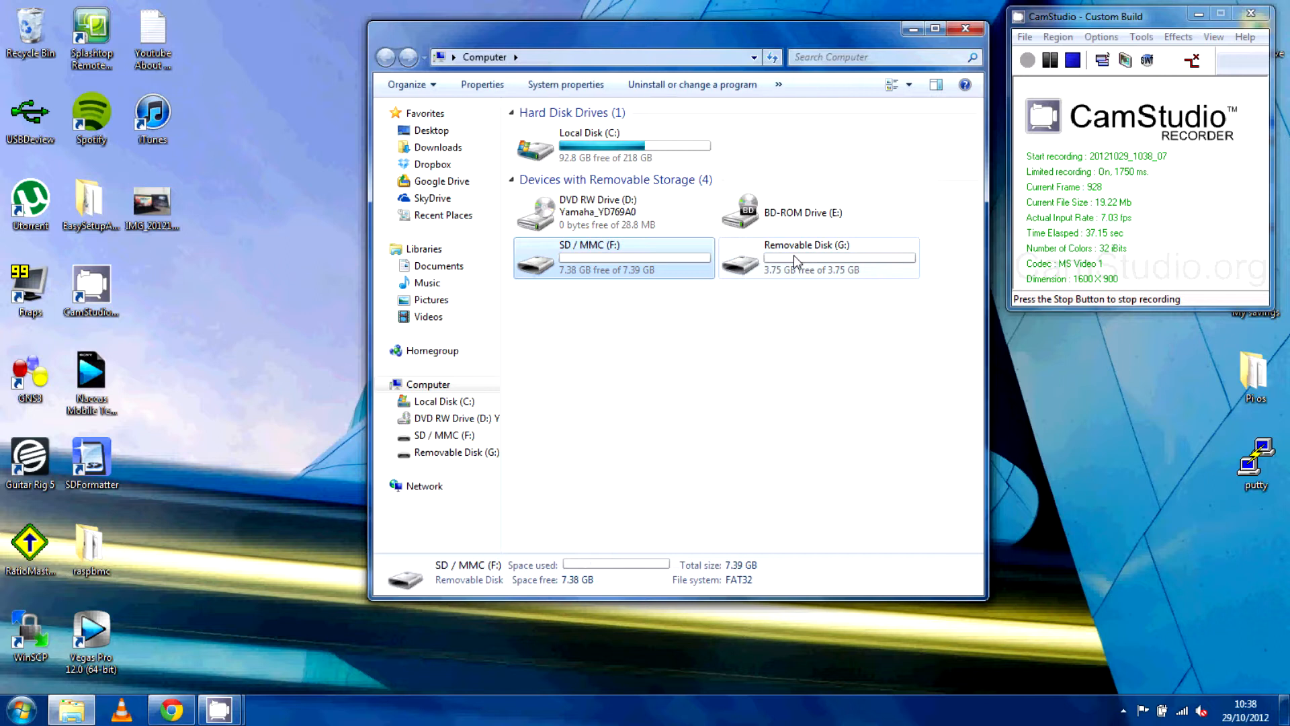
mouse_move(969, 28)
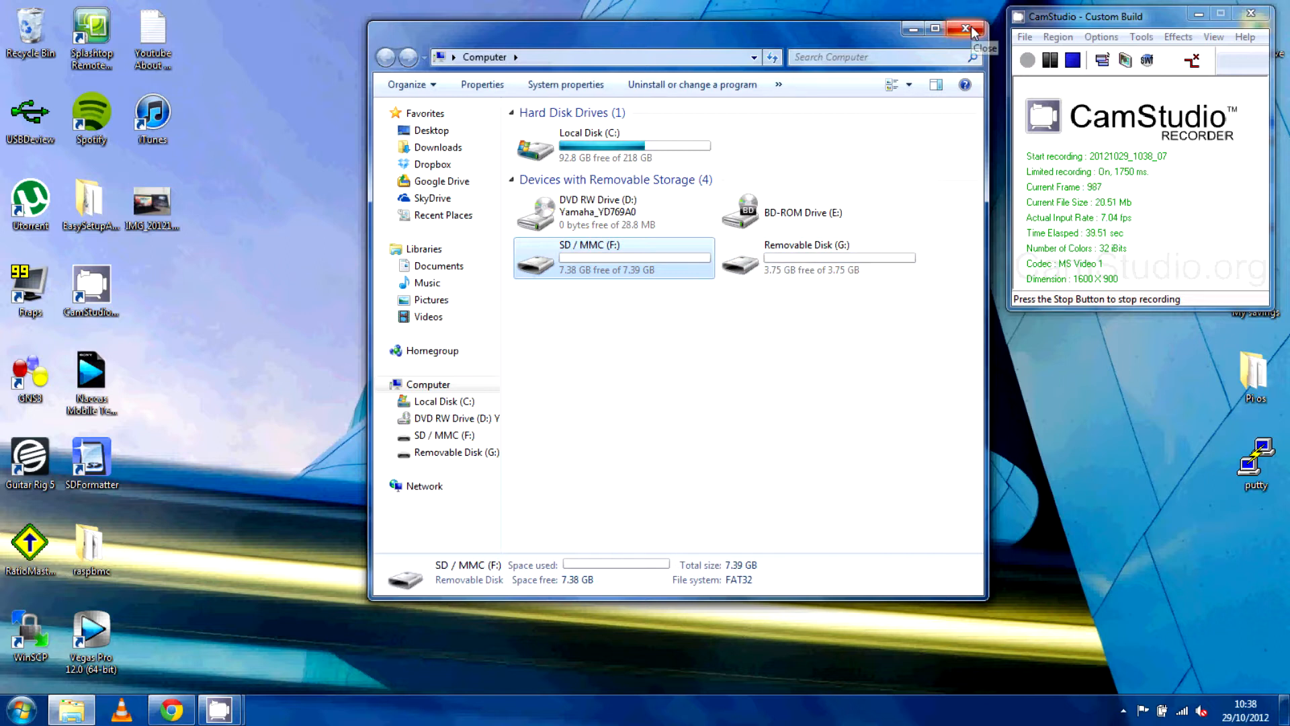
left_click(969, 28)
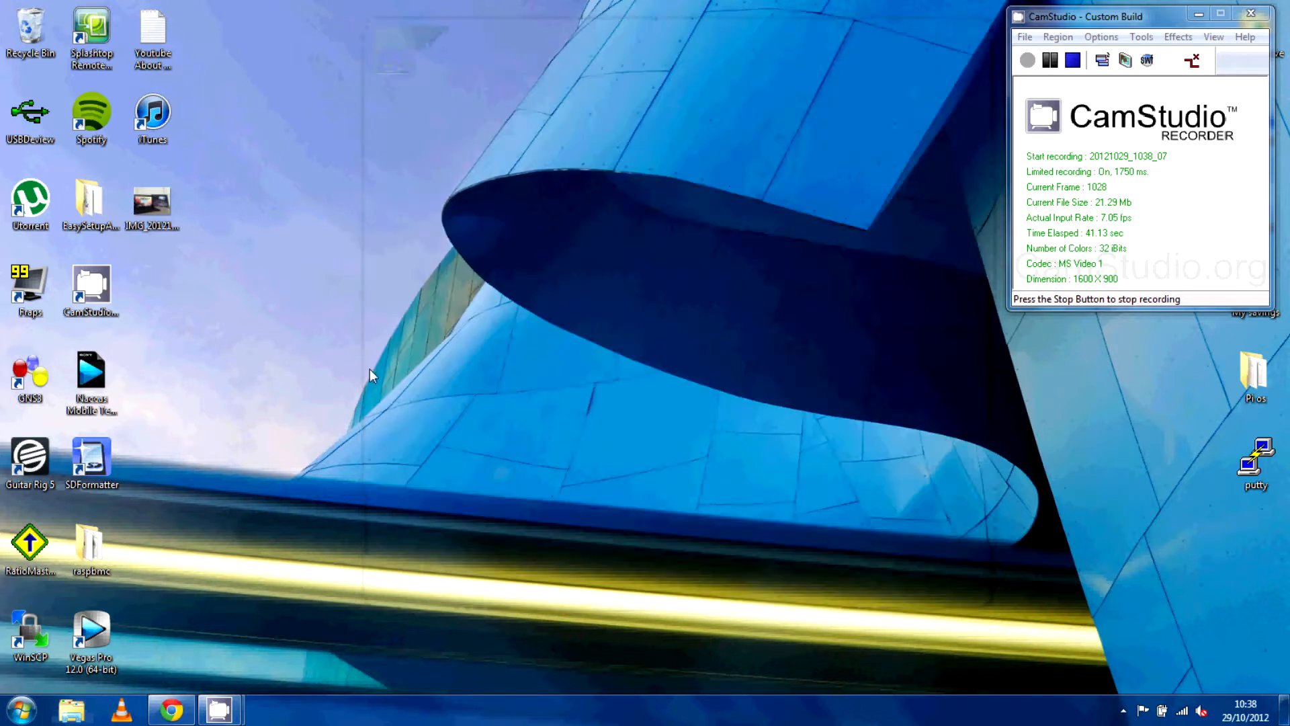
- Browse to raspbmc.com in Chrome and go to the Download page
left_click(171, 709)
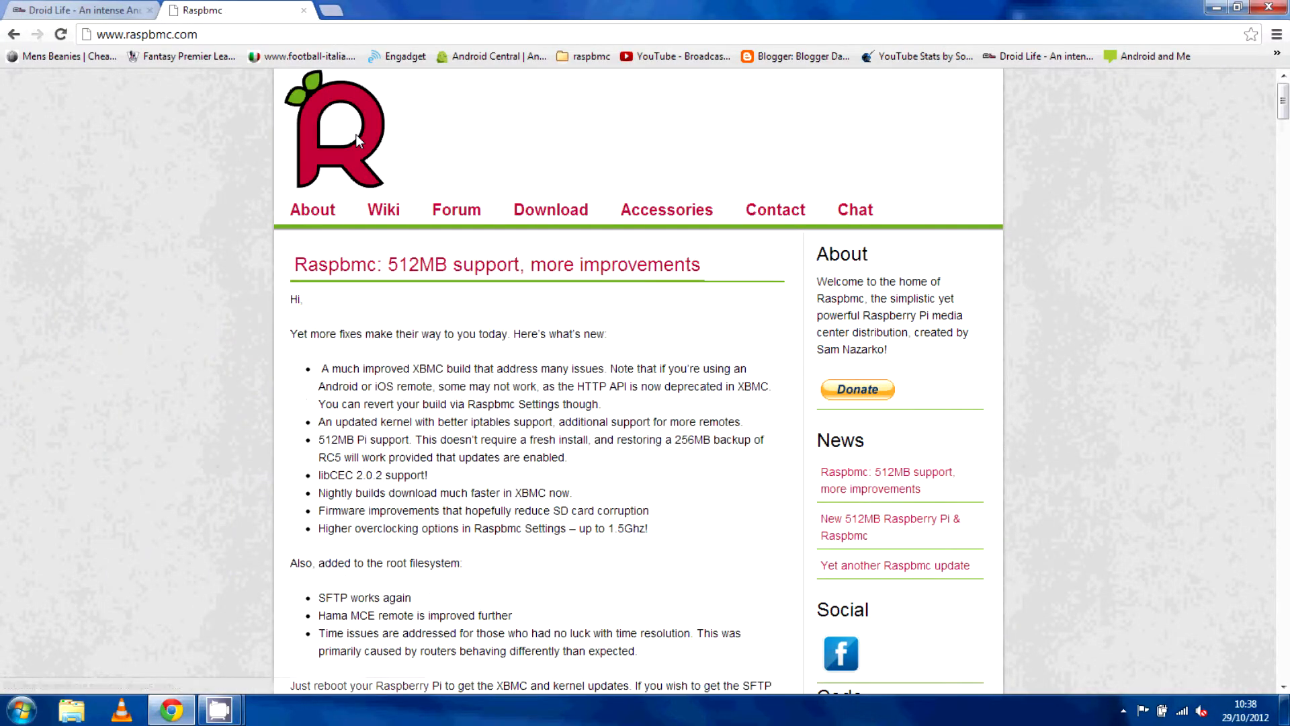
mouse_move(393, 265)
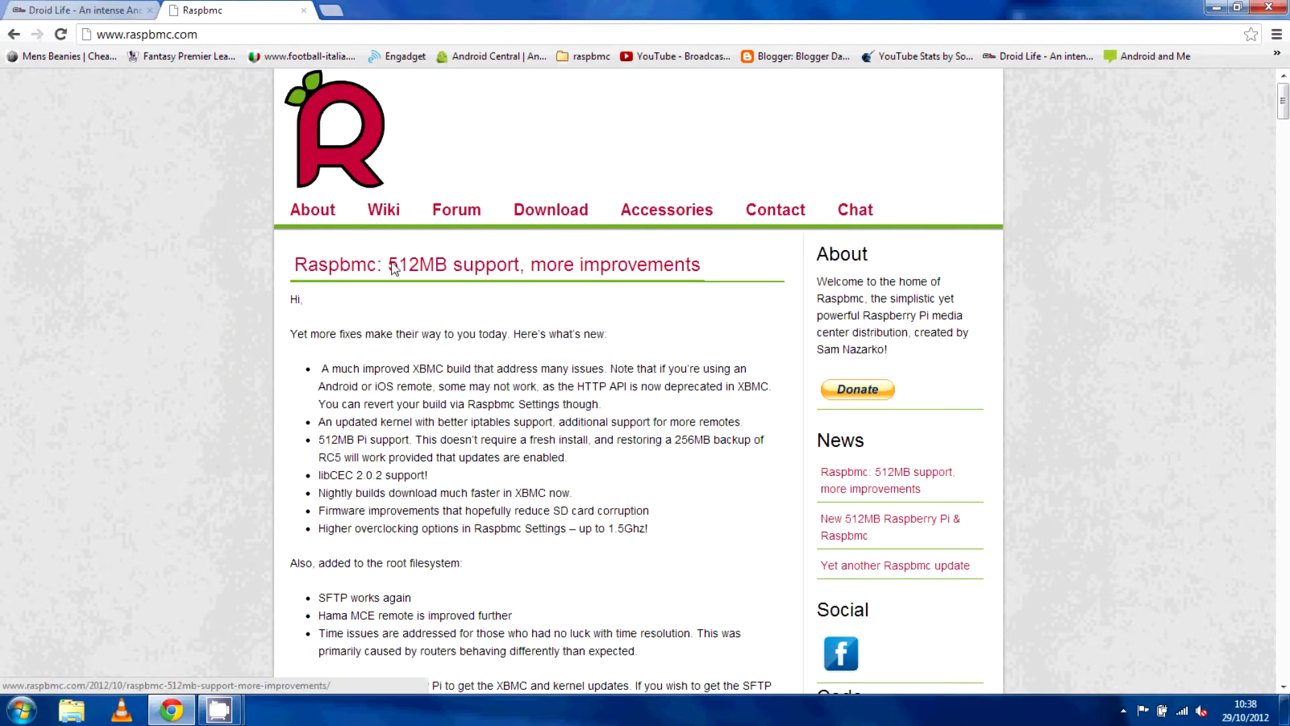
left_click(550, 210)
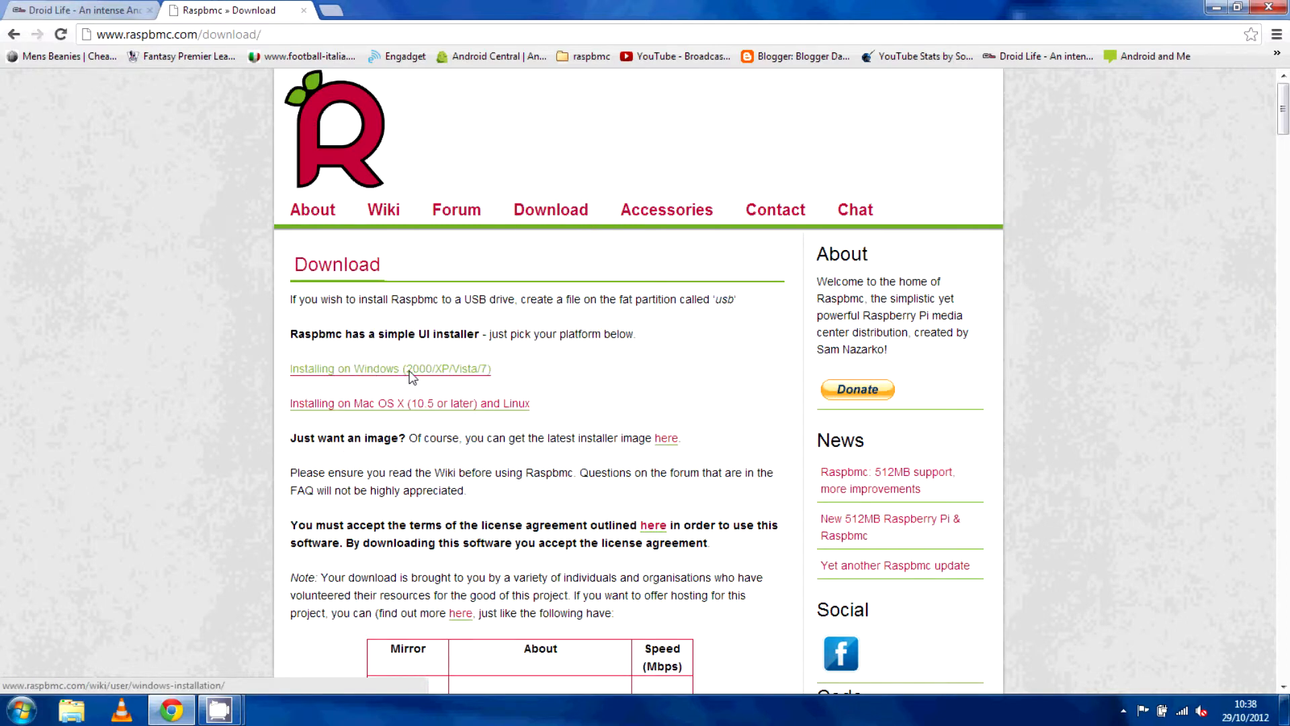
mouse_move(368, 416)
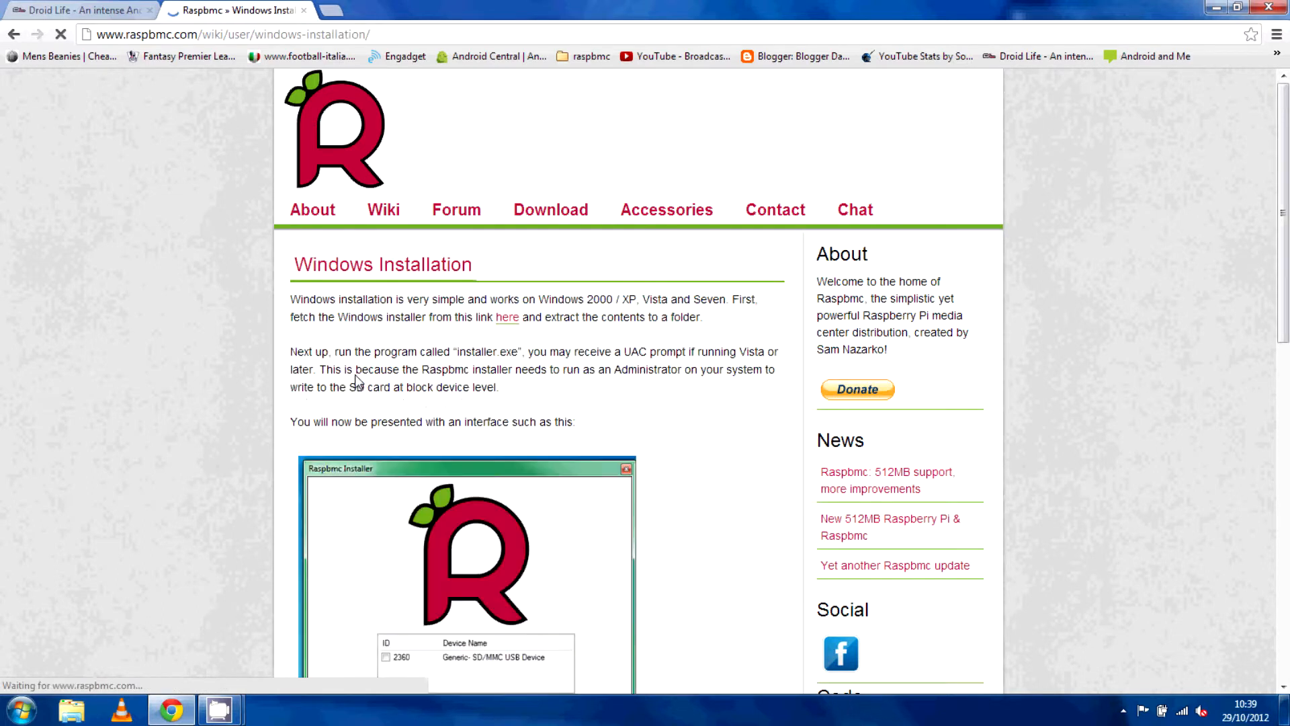
- Download raspbmc-win32.zip from the Windows instructions and open it in WinRAR
scroll("down", 3)
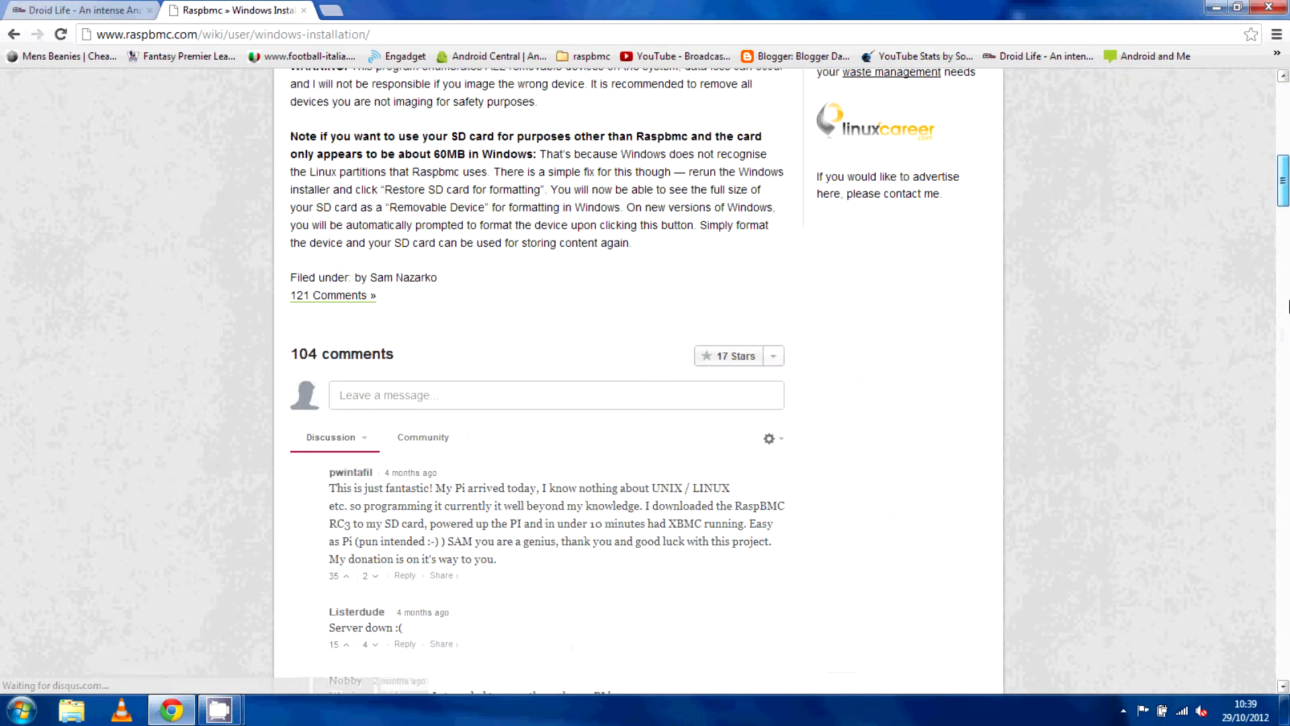
scroll("down", 3)
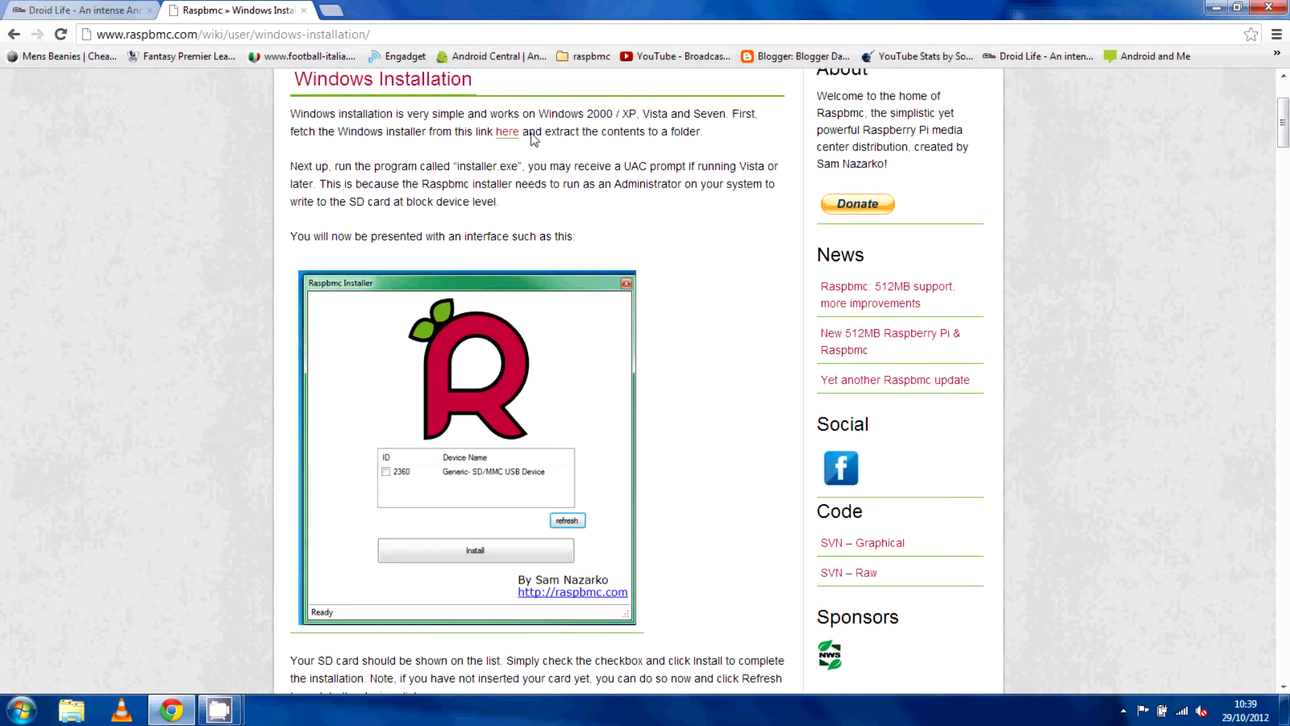
left_click(507, 132)
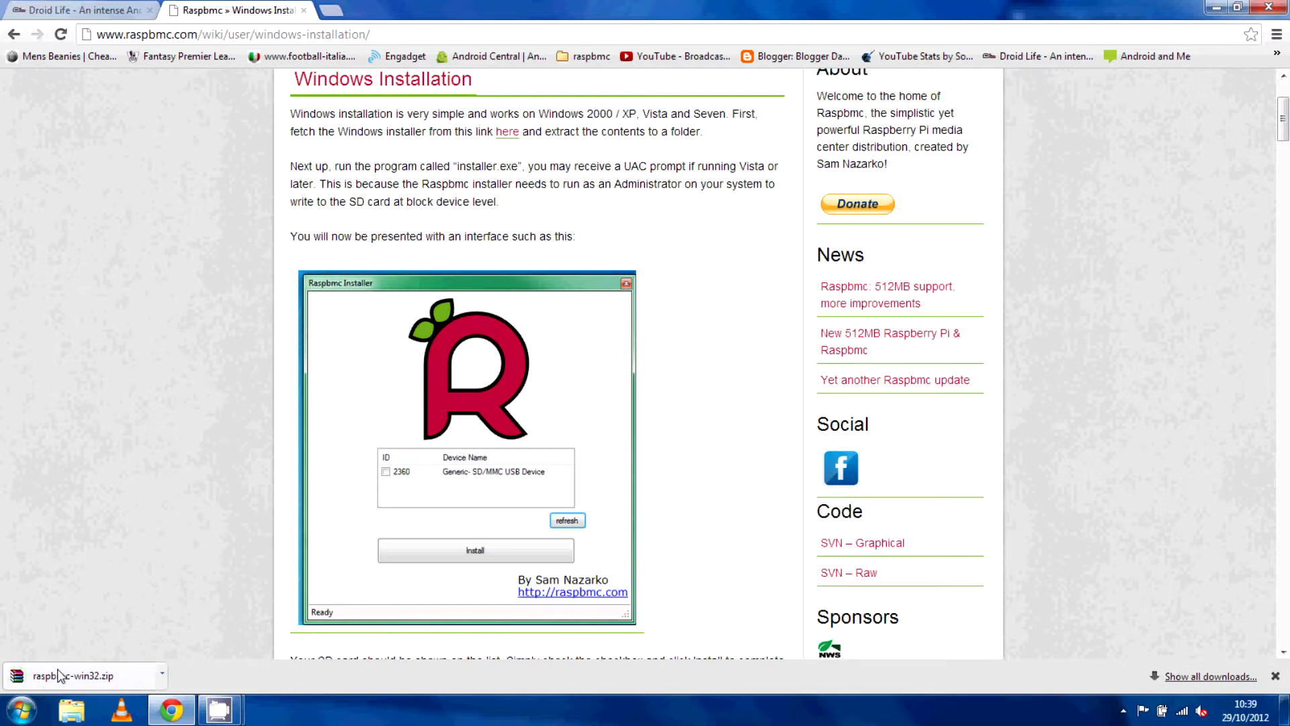
left_click(74, 675)
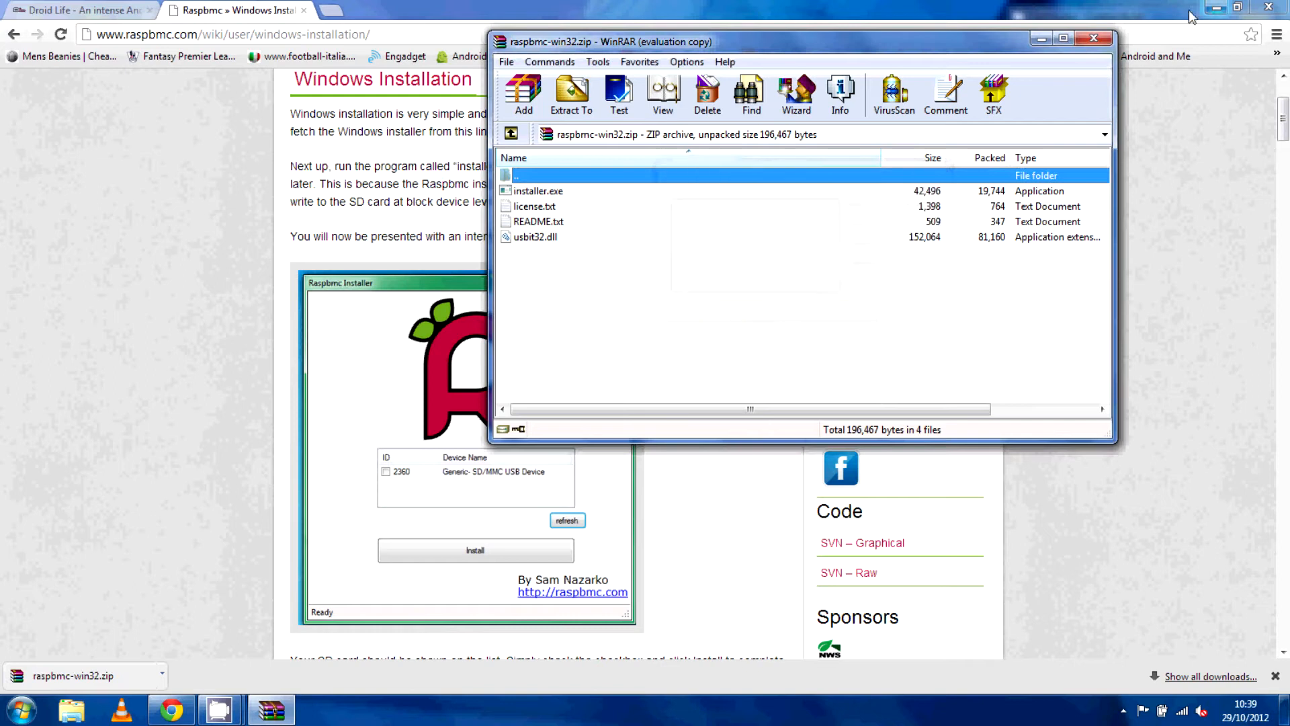
- Extract installer.exe, license, README and usbit32.dll to the Desktop
left_click(570, 94)
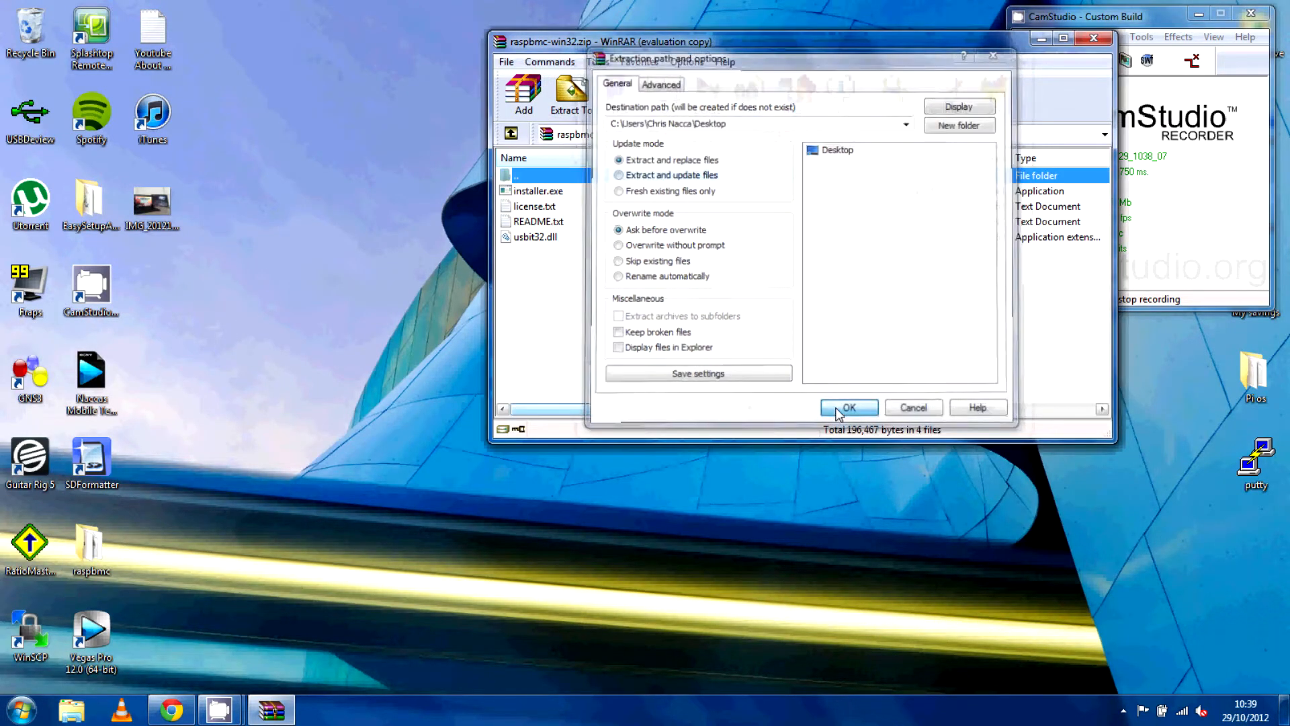
left_click(848, 407)
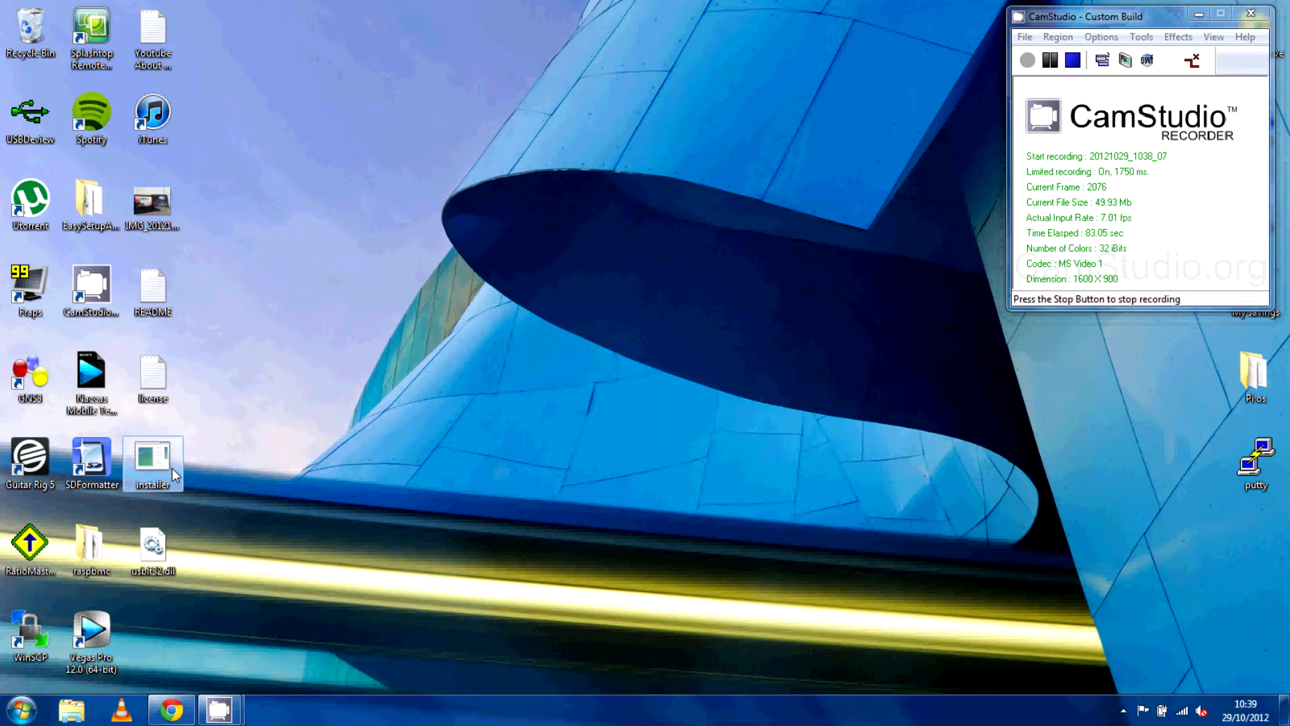
- Run installer.exe from the desktop and accept the data-erasure warning
double_click(152, 461)
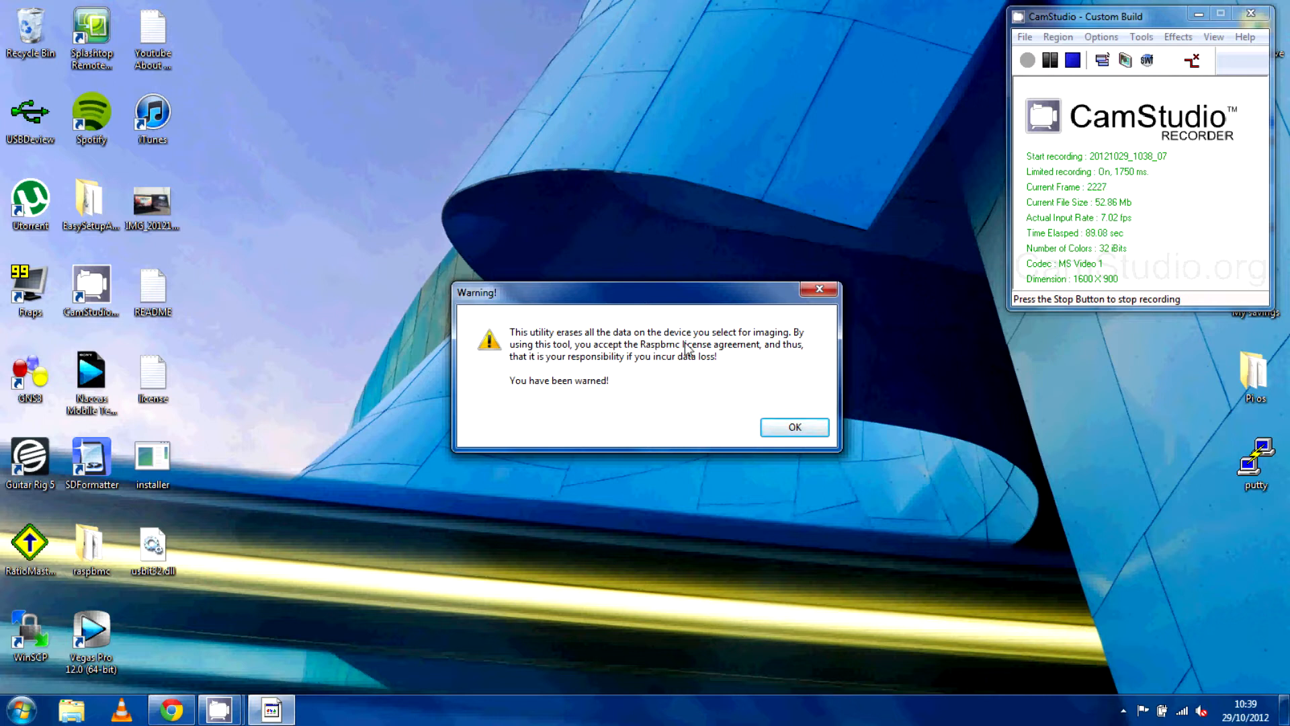
mouse_move(794, 427)
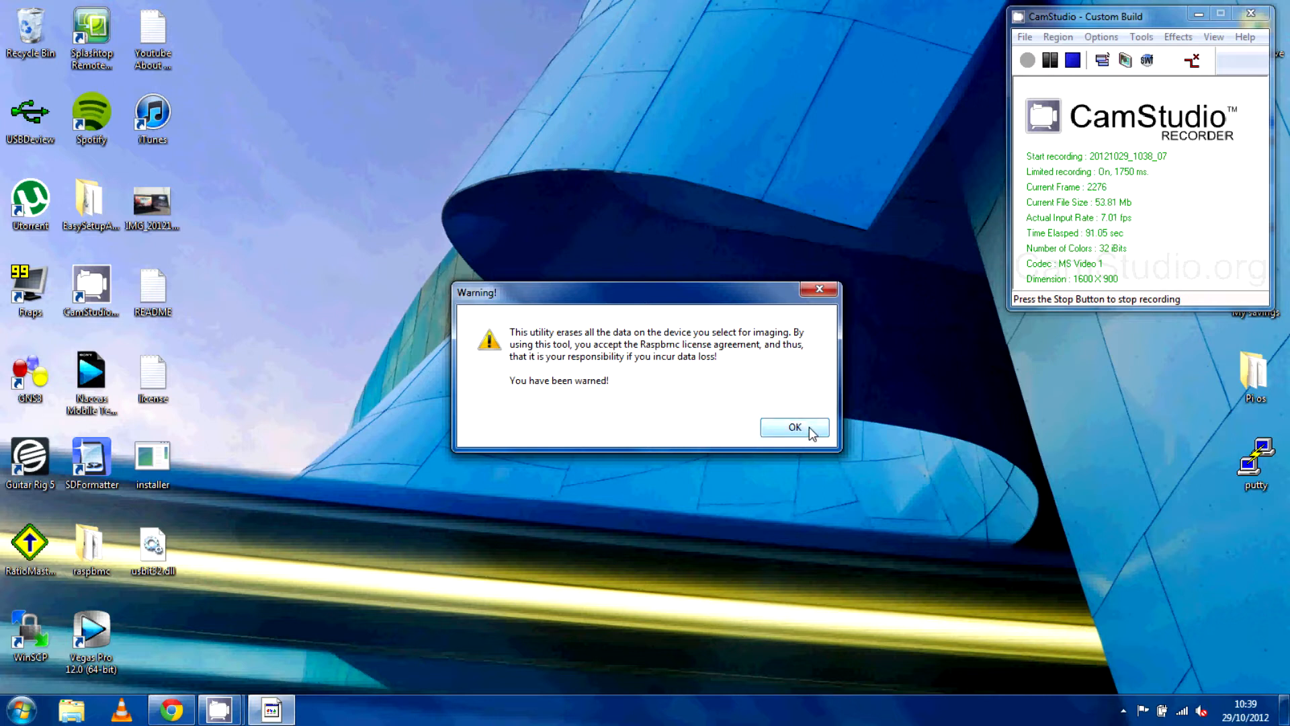
left_click(793, 427)
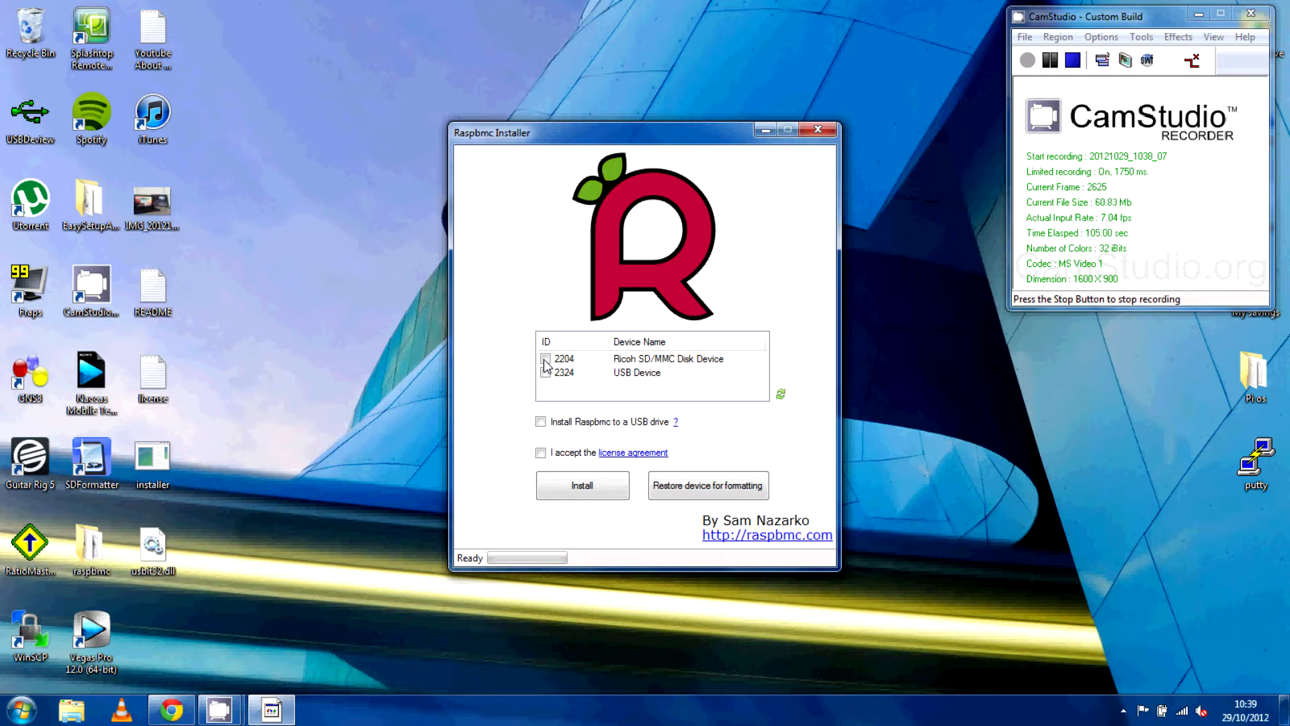
- Select the Ricoh SD/MMC device and enable USB-drive install, confirming the advanced prompt
left_click(546, 357)
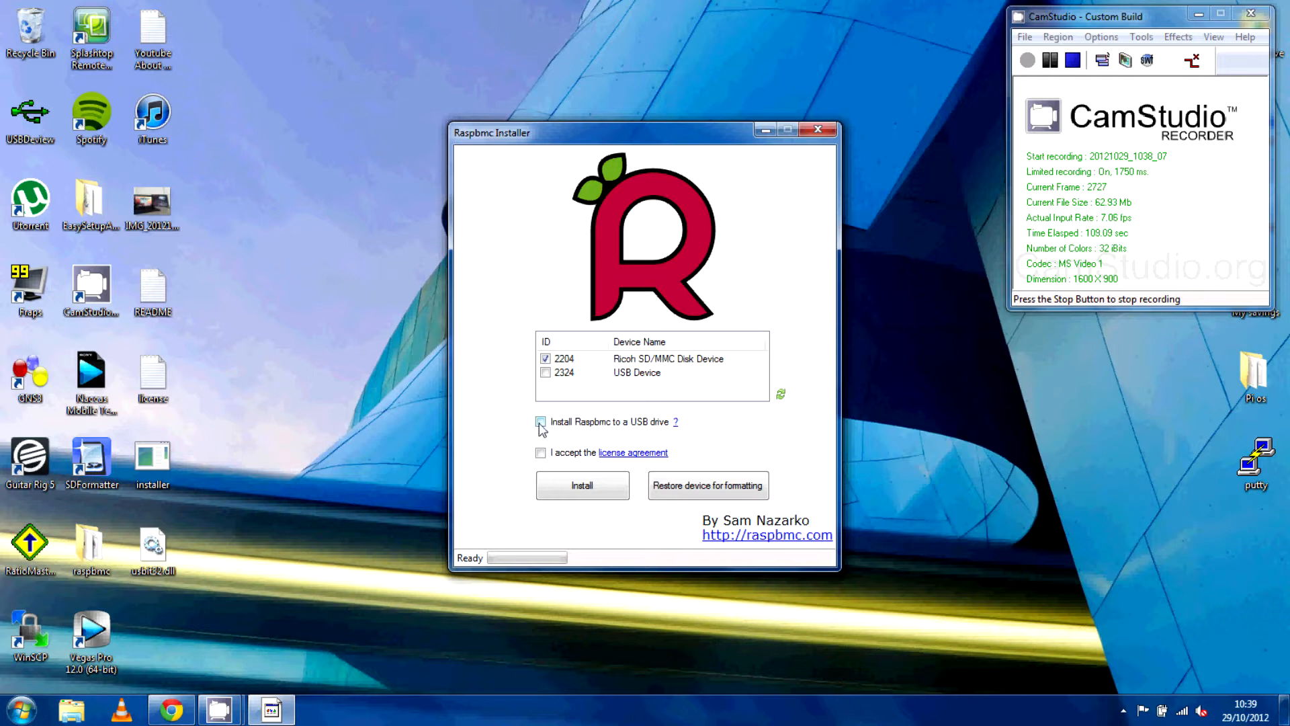
mouse_move(574, 434)
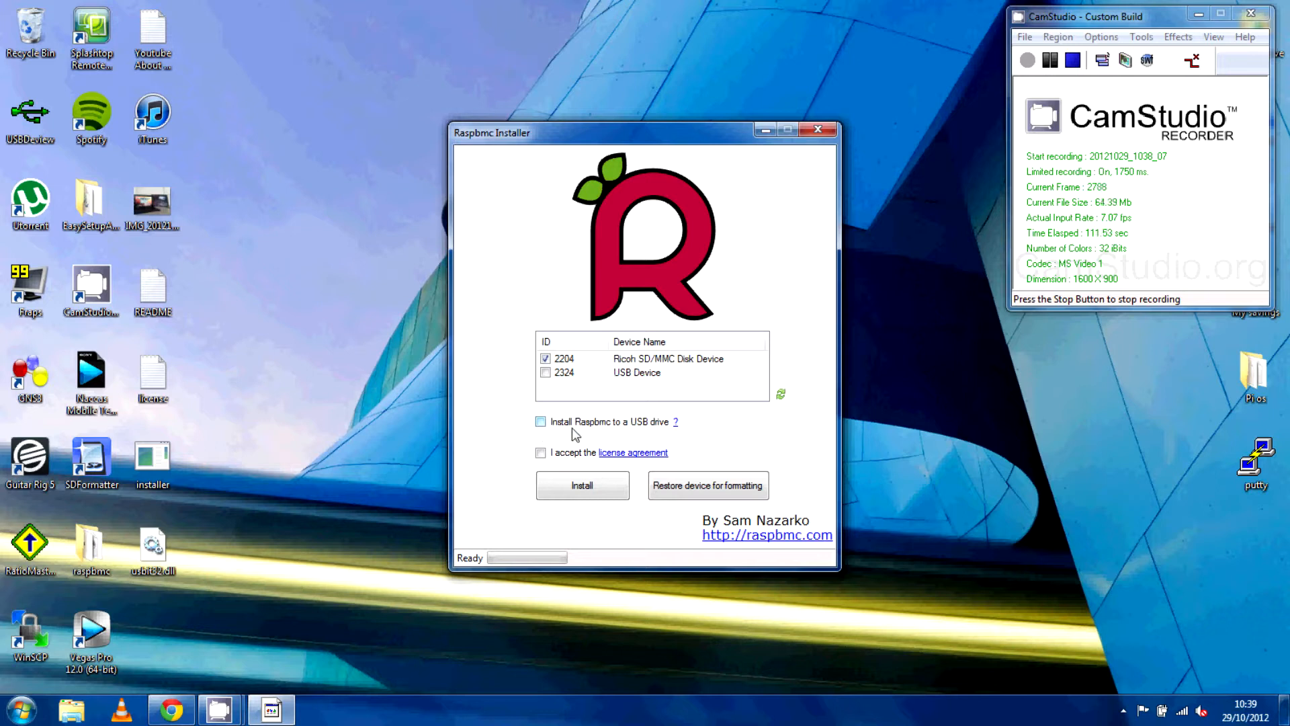
left_click(540, 420)
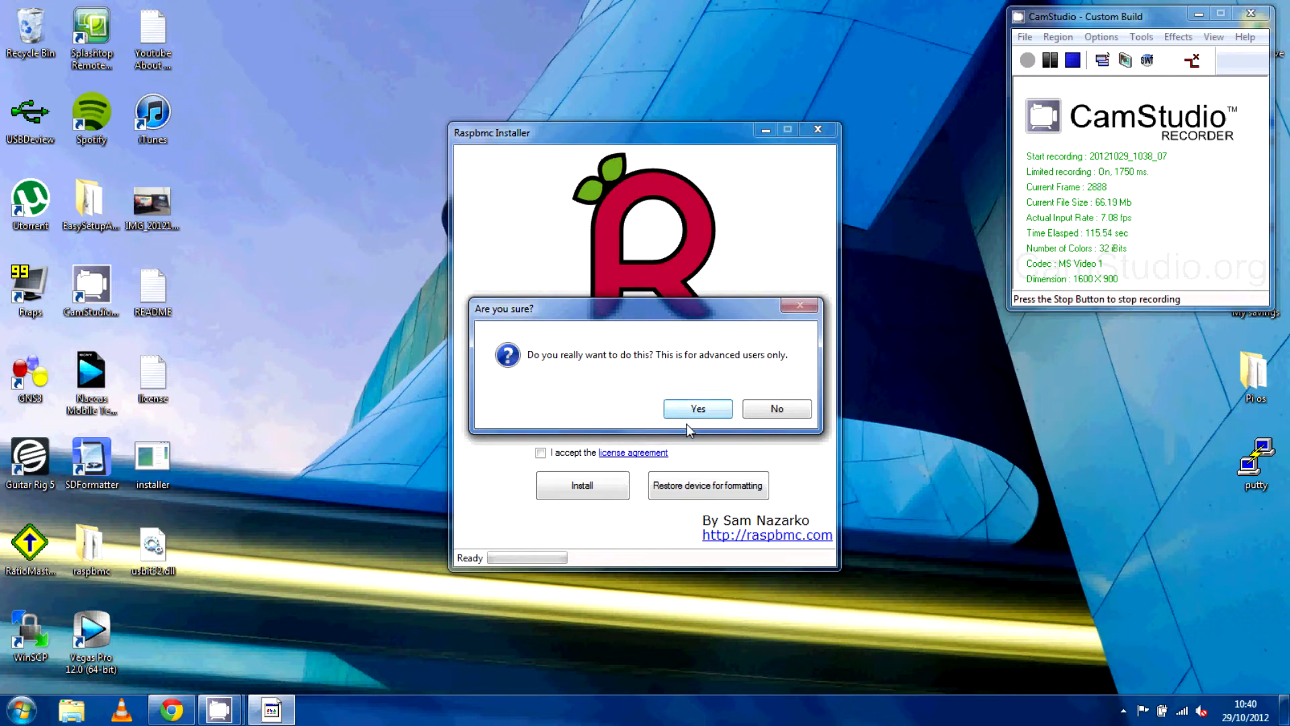
left_click(696, 408)
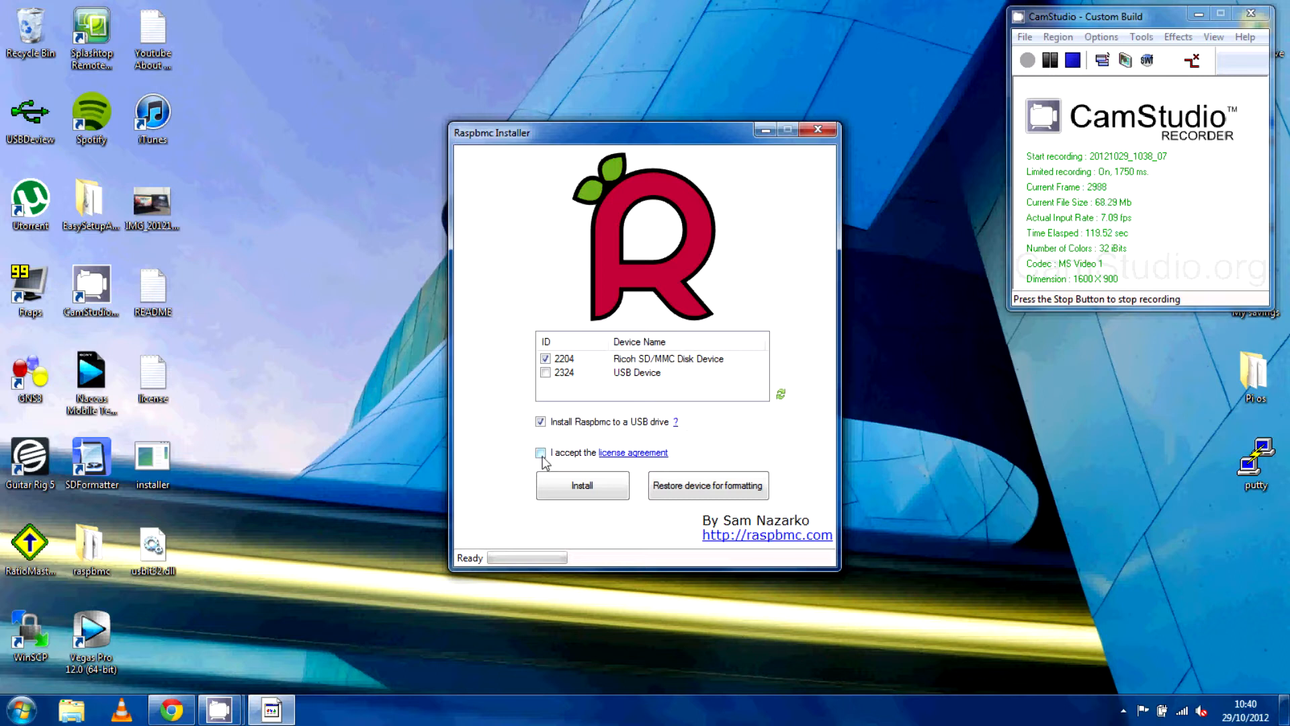
- Accept the license, install Raspbmc to the SD card and dismiss the Congratulations message
left_click(582, 486)
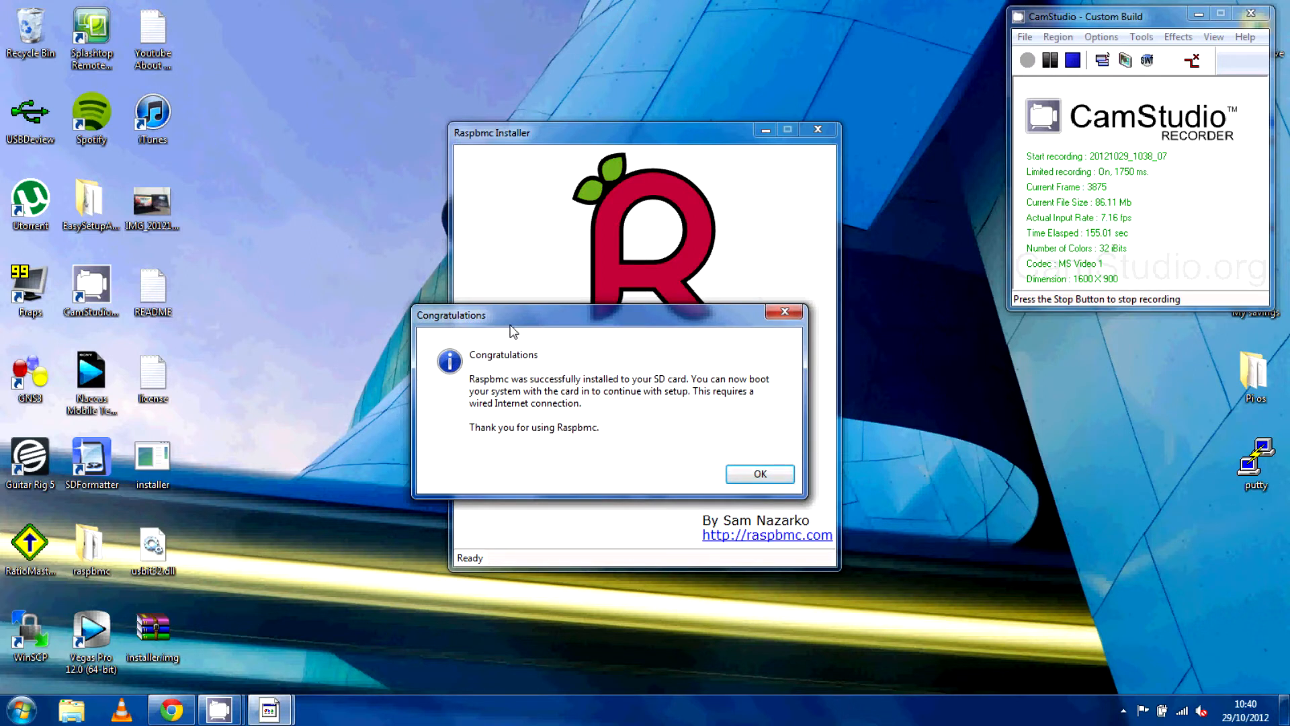
mouse_move(501, 400)
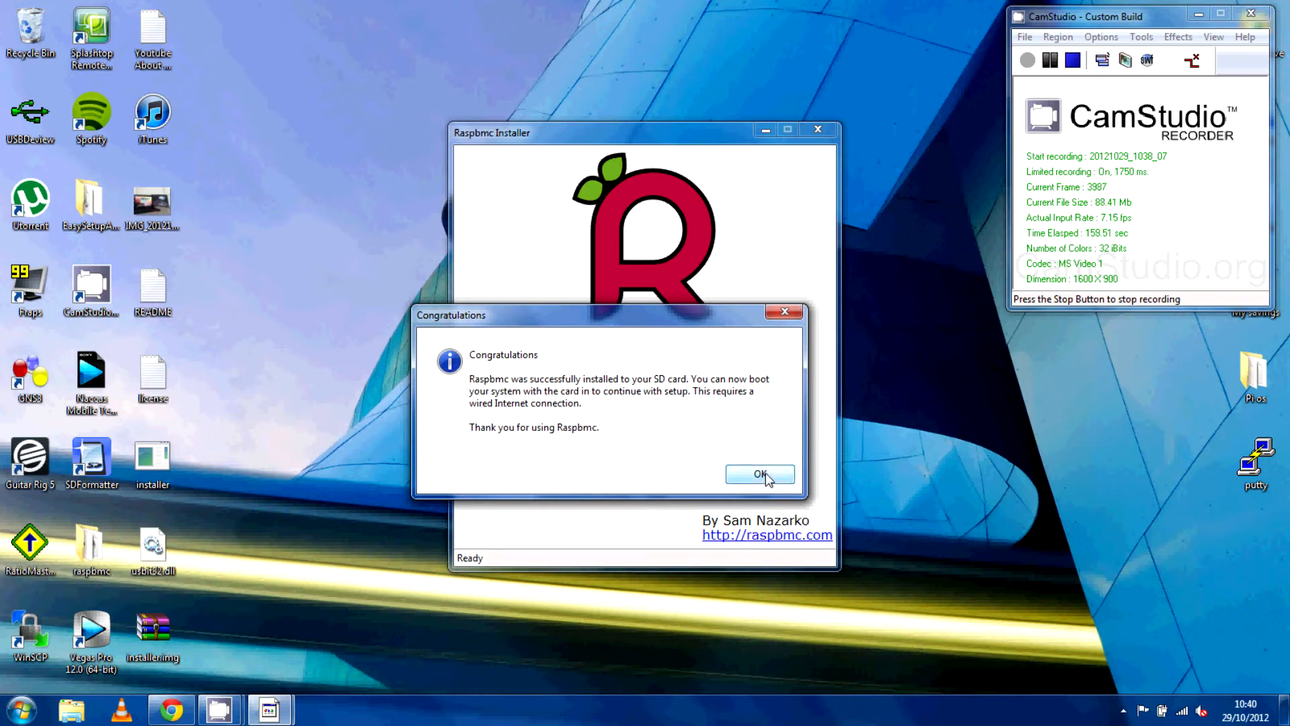
left_click(759, 474)
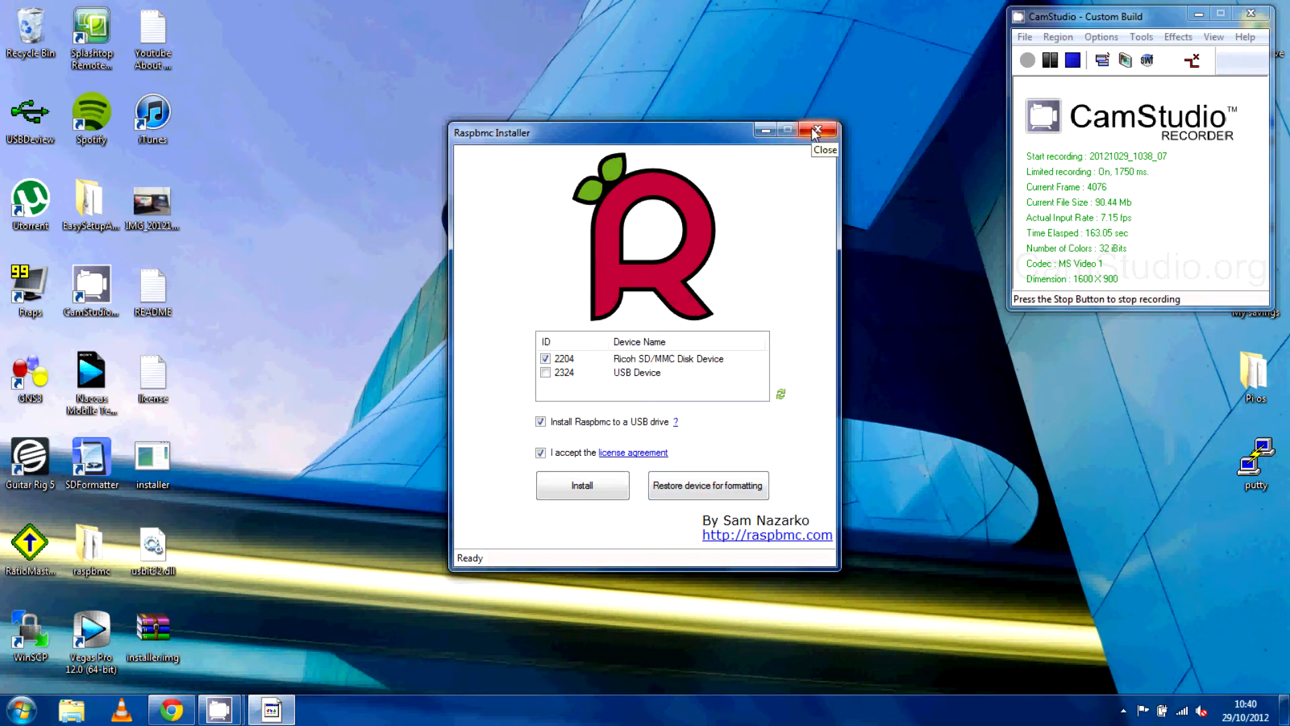
left_click(818, 131)
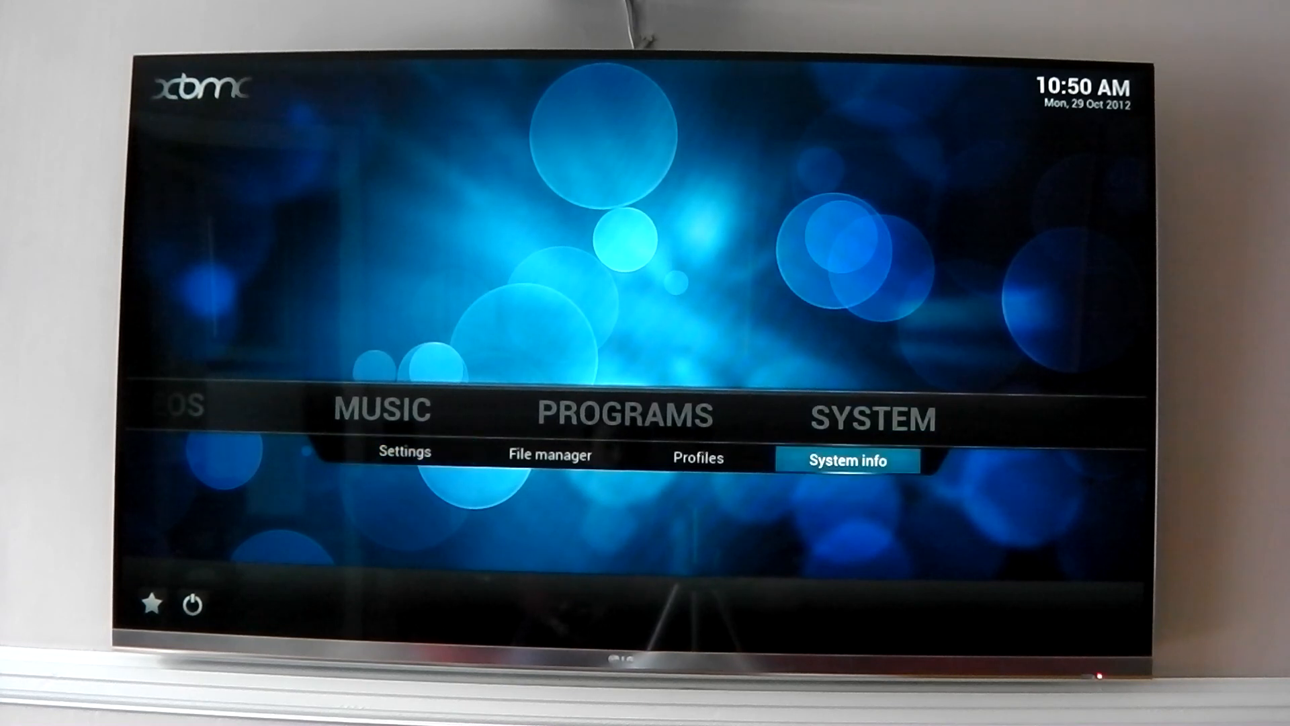
- Select System info under SYSTEM on the XBMC home menu
left_click(846, 459)
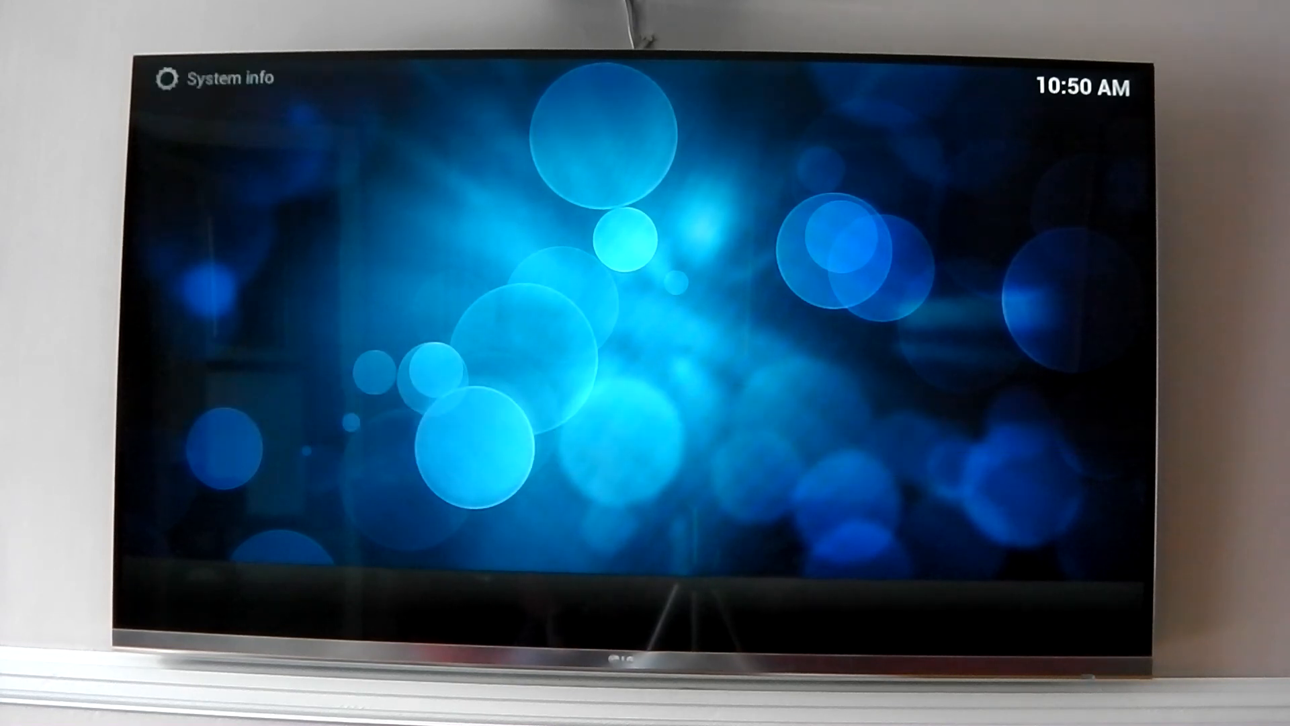